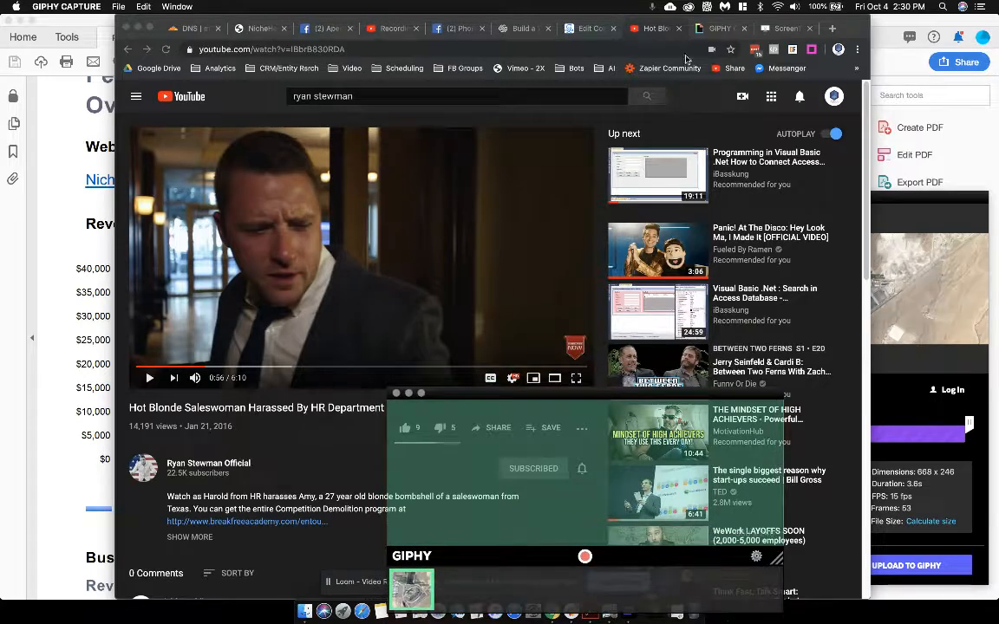
Show the GIPHY Capture app page on giphy.com in the browser
{"action": "left_click", "coordinate": [720, 27]}
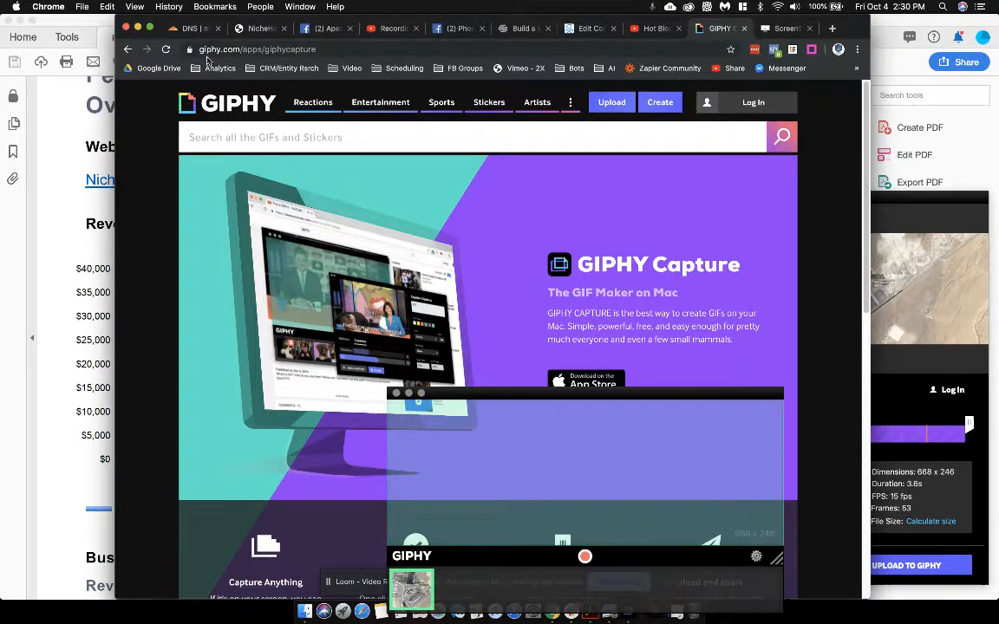
{"action": "left_click", "coordinate": [477, 137]}
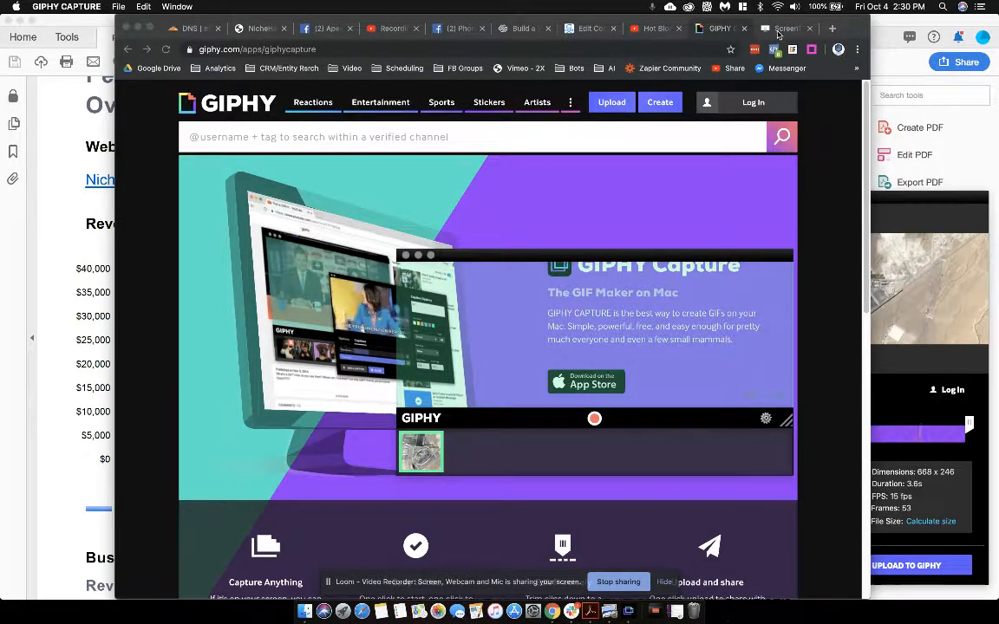
Show the ScreenToGif recorder download page on screentogif.com
{"action": "left_click", "coordinate": [784, 28]}
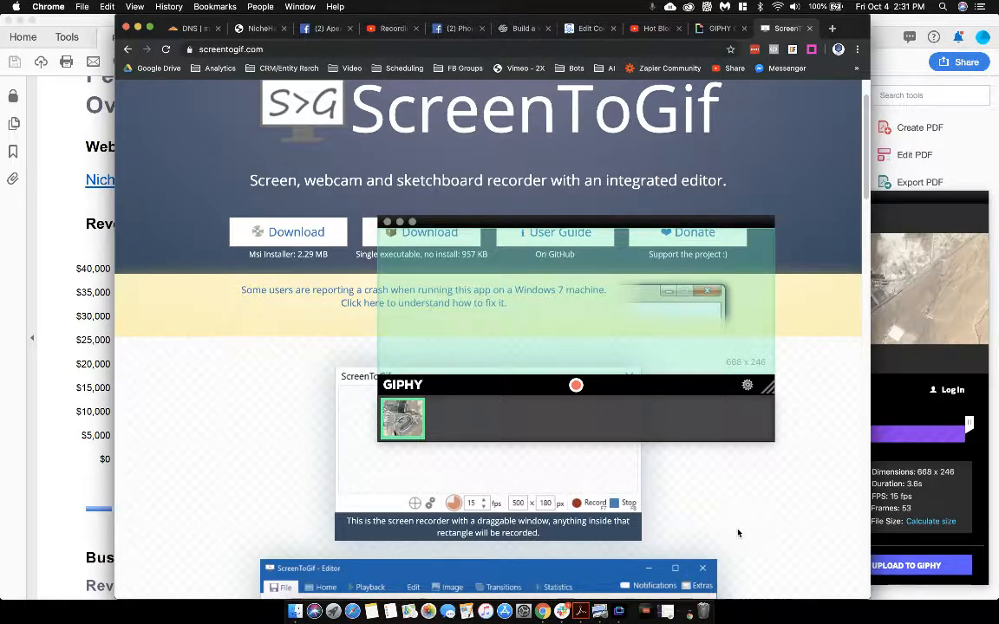
{"action": "mouse_move", "coordinate": [663, 229]}
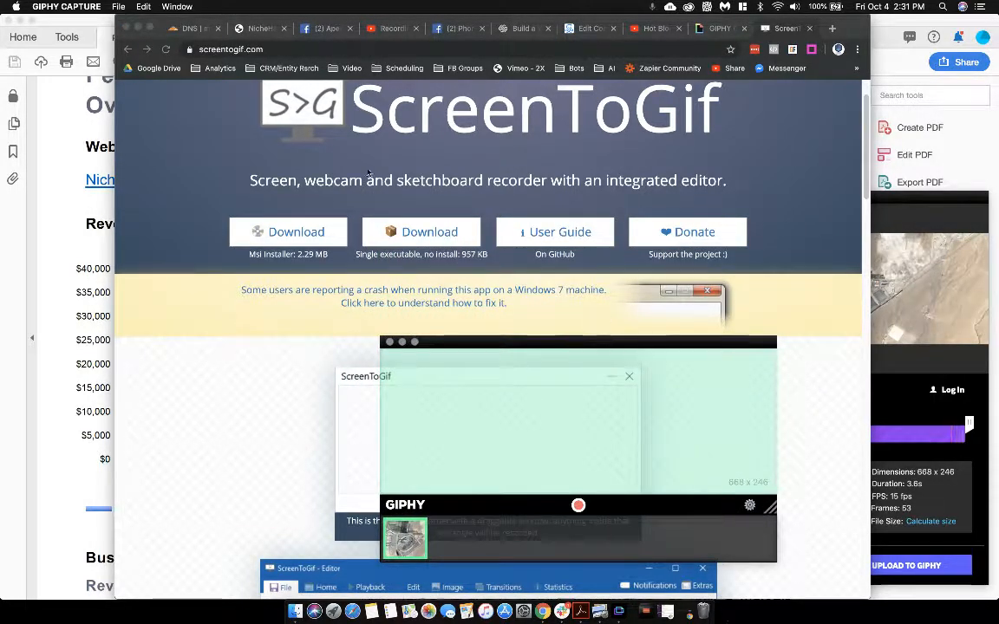
{"action": "mouse_move", "coordinate": [732, 70]}
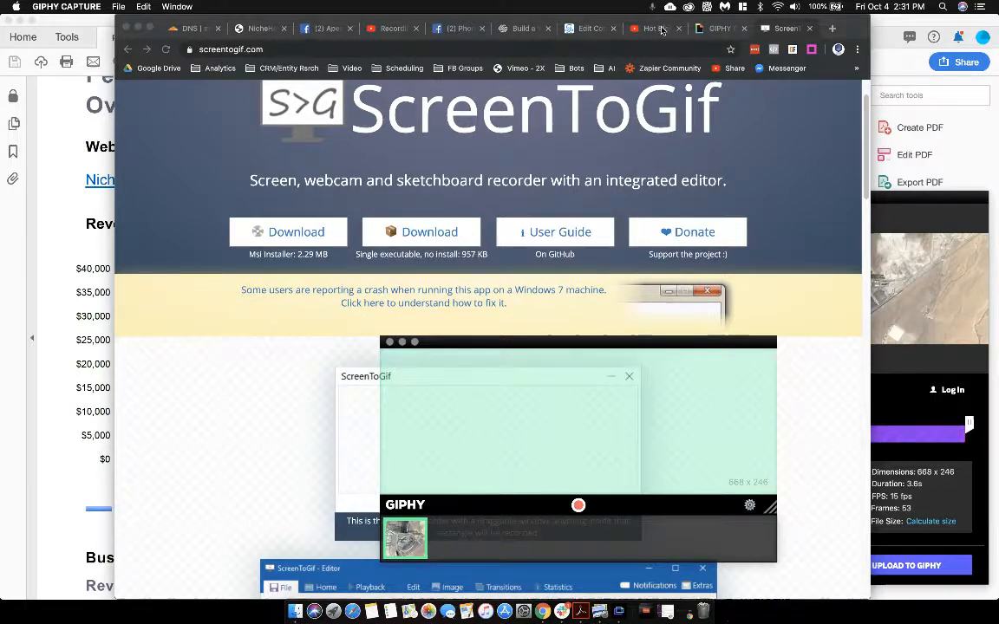
Return to the YouTube sketch video with the GIPHY Capture frame over it
{"action": "left_click", "coordinate": [655, 28]}
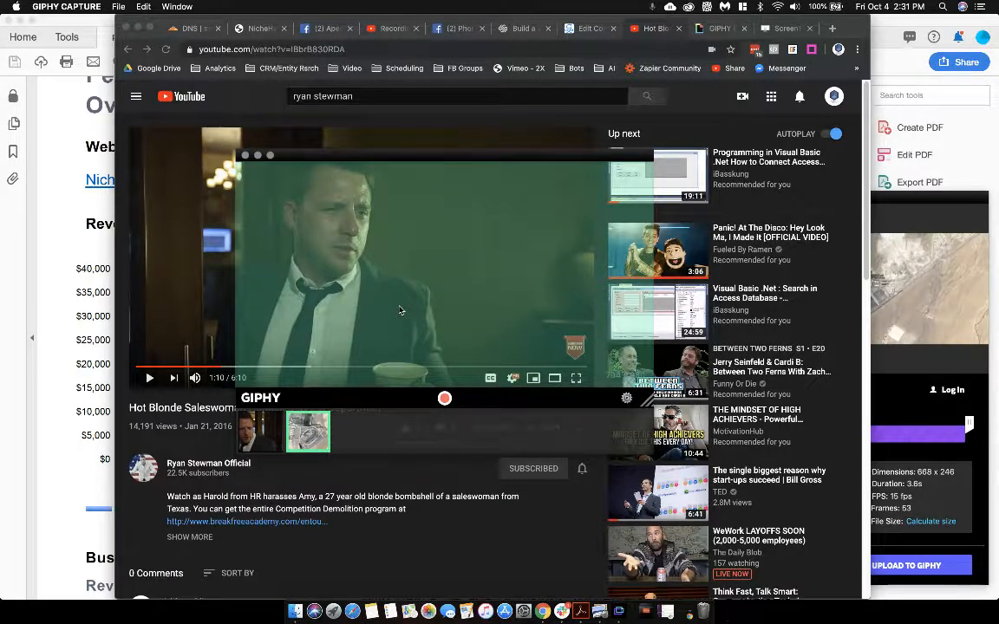
{"action": "mouse_move", "coordinate": [380, 326]}
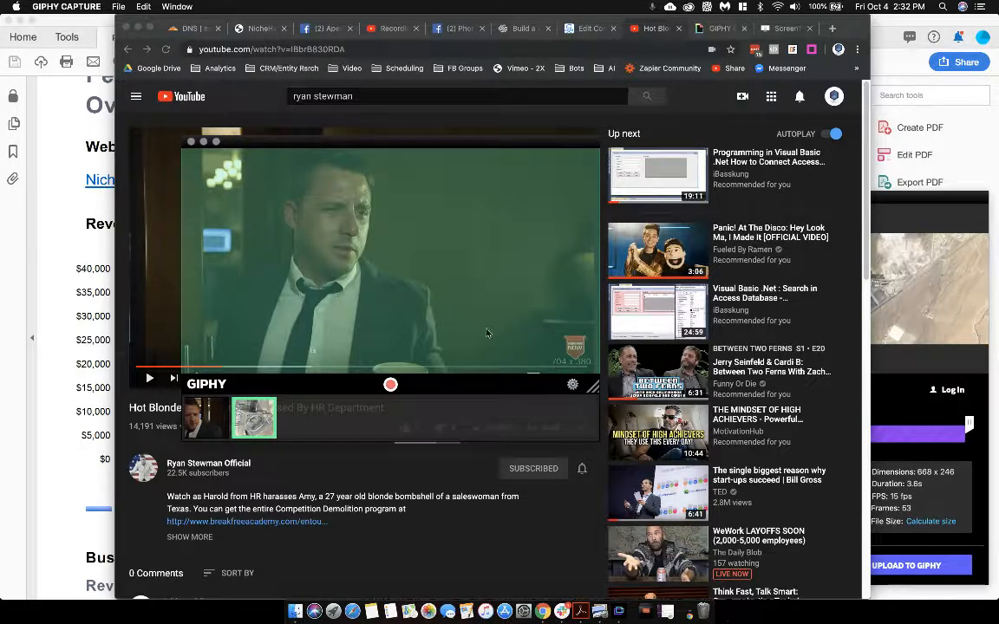
{"action": "mouse_move", "coordinate": [346, 395]}
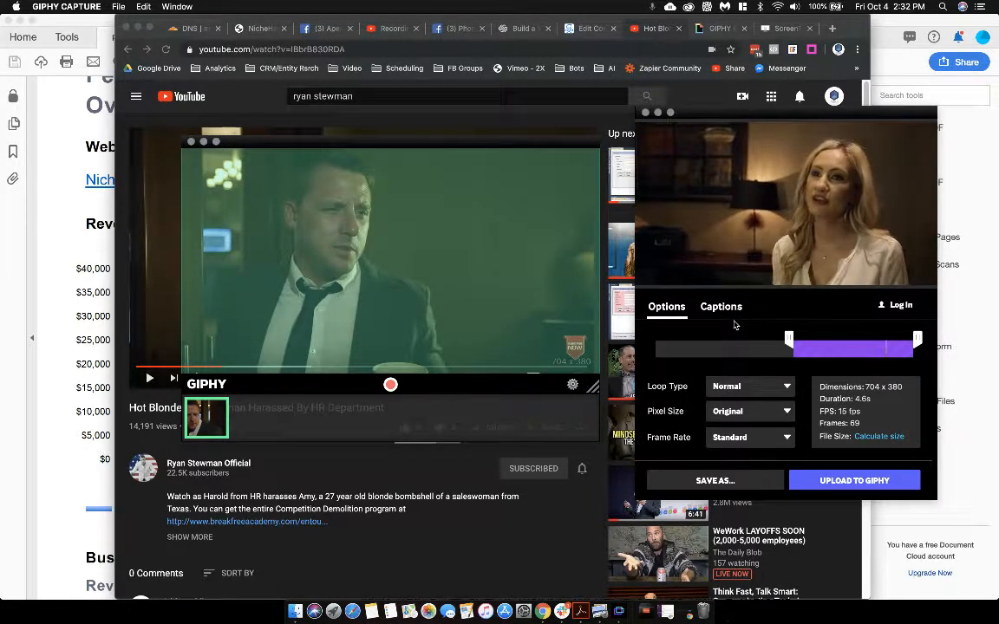
Add a green caption 'The F*ck you want Harold?' to the GIF and return to output options
{"action": "left_click", "coordinate": [721, 305]}
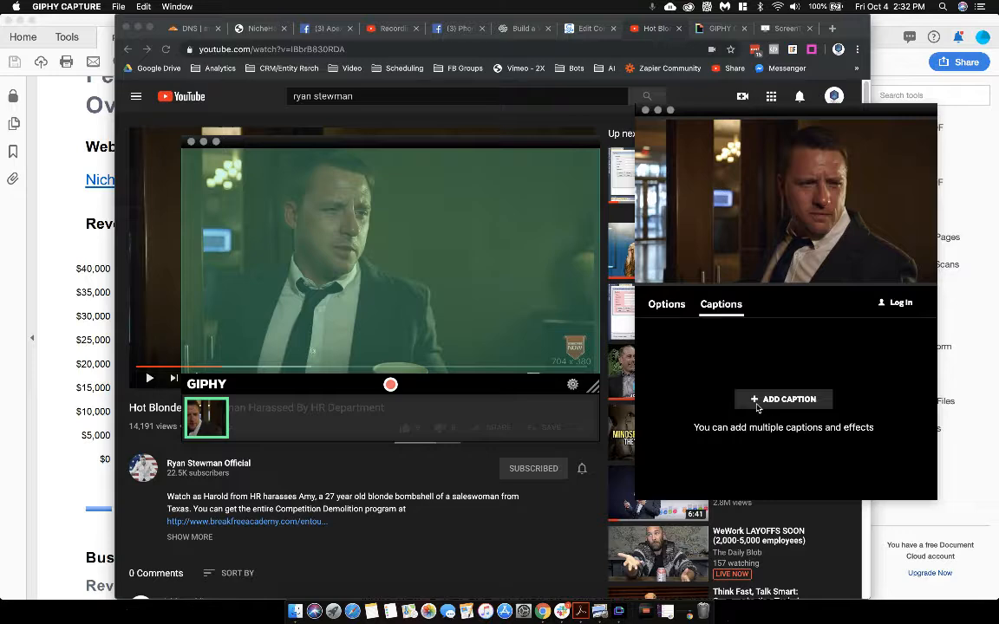
{"action": "left_click", "coordinate": [784, 399]}
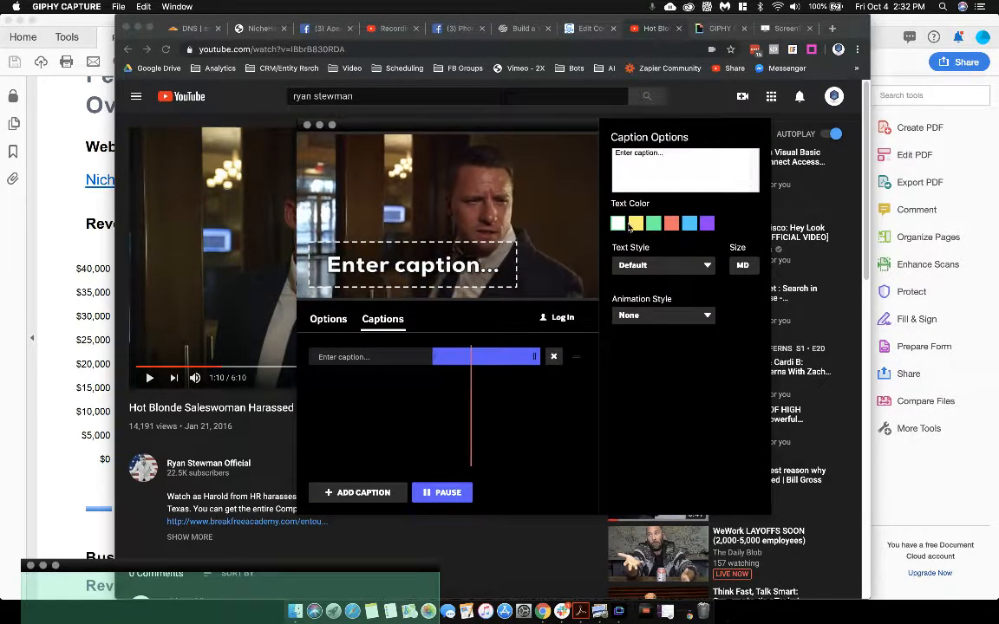
{"action": "left_click", "coordinate": [617, 222]}
{"action": "type", "text": "The F*ck you want"}
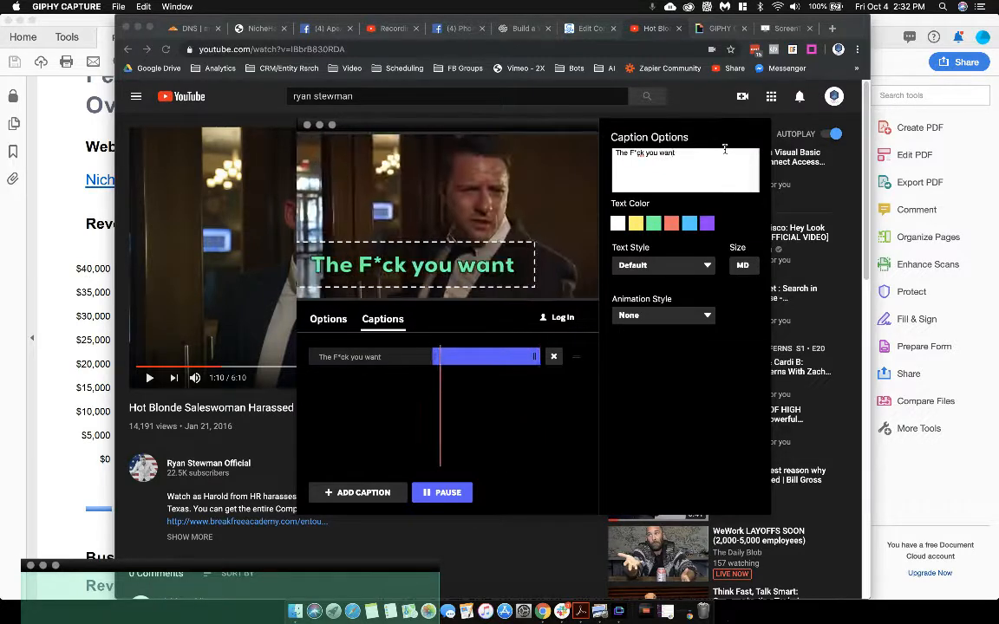
{"action": "type", "text": "Harold?"}
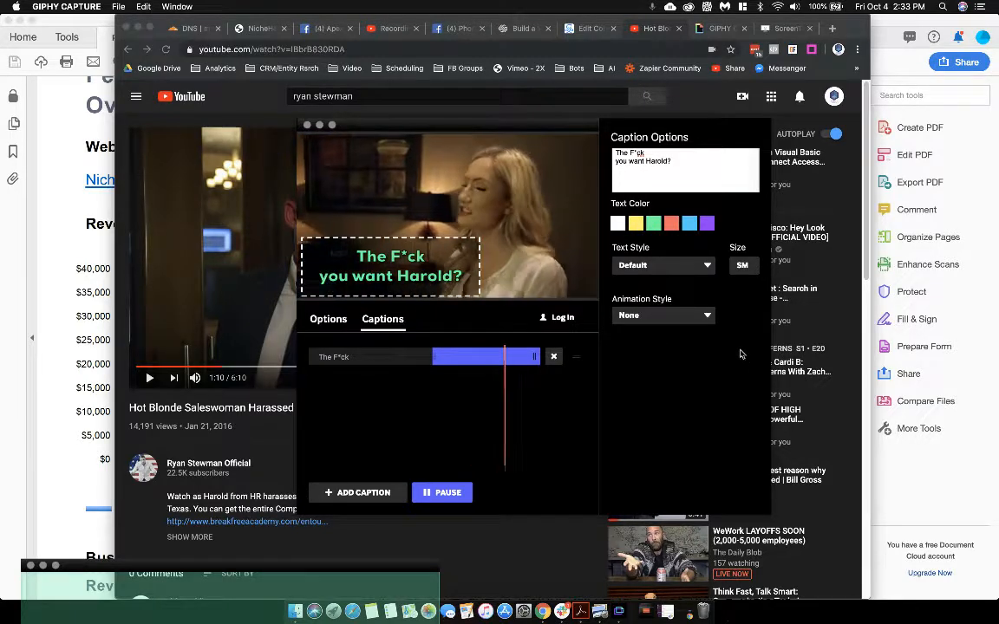
{"action": "left_click", "coordinate": [328, 319]}
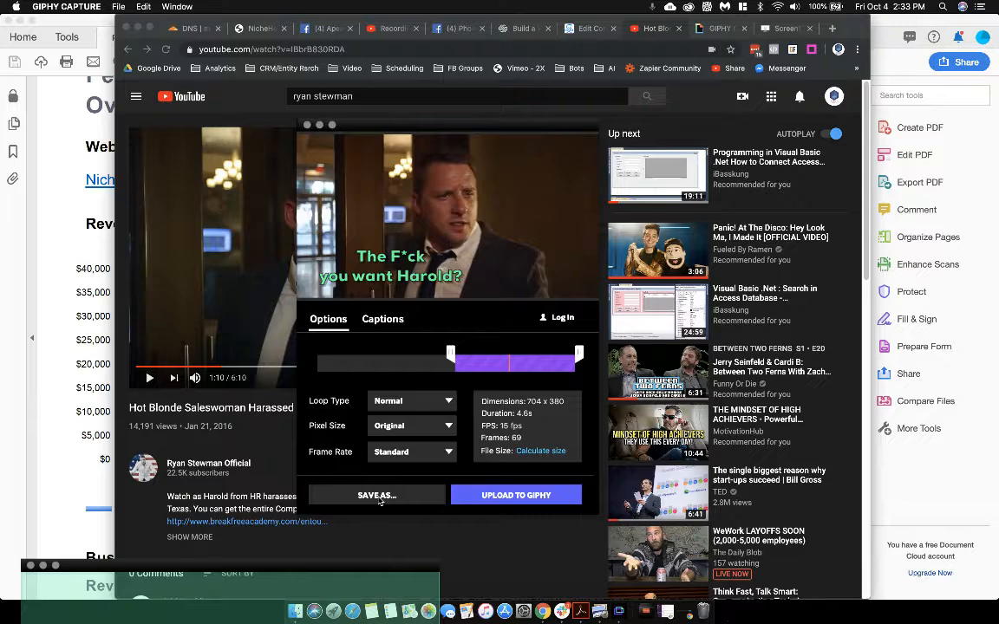
Save the captioned GIF as 'Harold' in the Downloads folder
{"action": "left_click", "coordinate": [377, 496]}
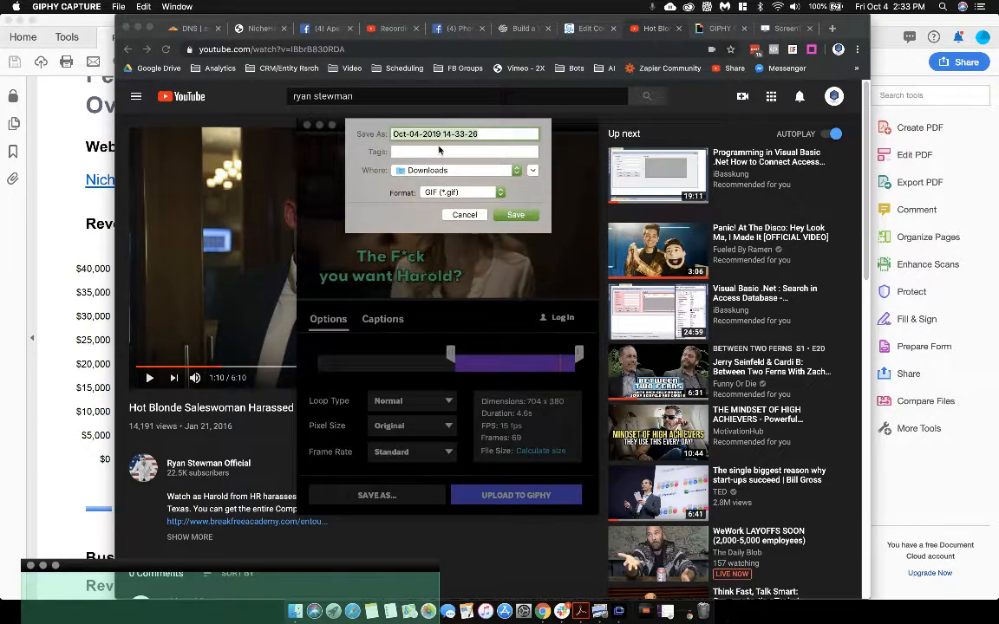
{"action": "type", "text": "Harold"}
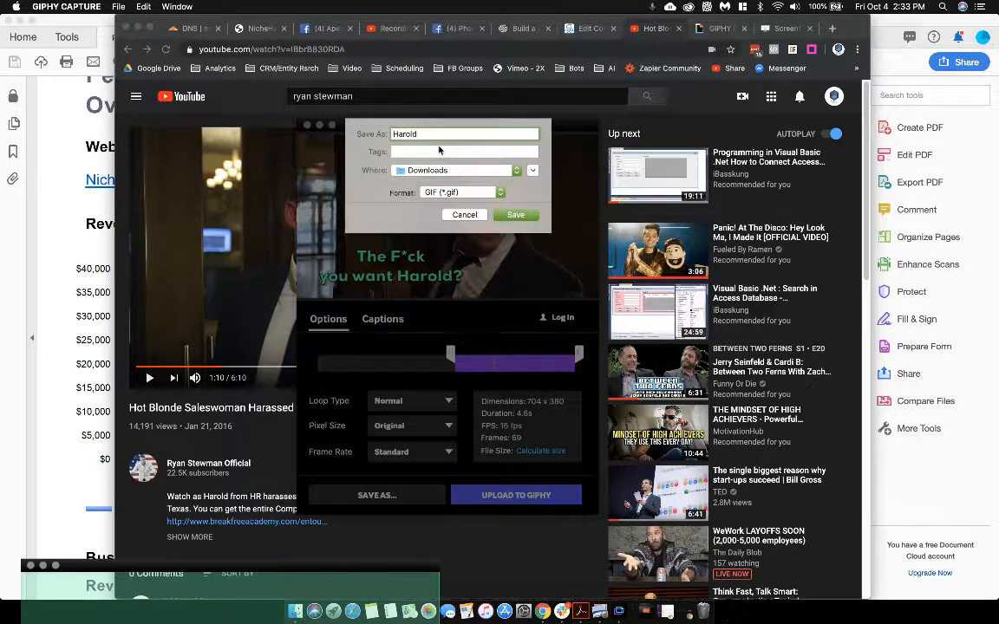
{"action": "left_click", "coordinate": [515, 215]}
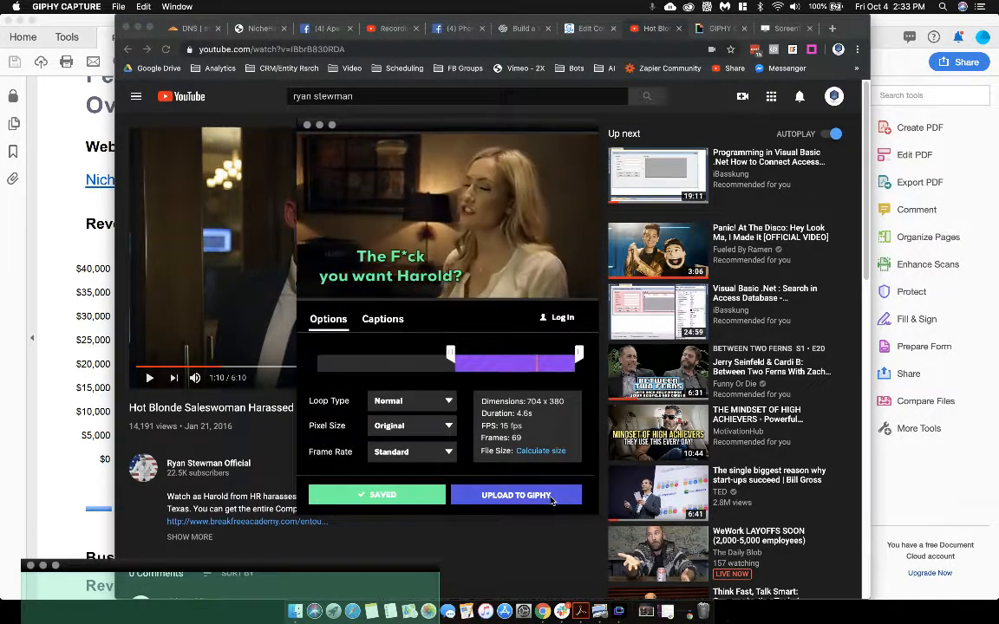
Start an Upload to GIPHY, cancel it, and bring the browser back to the front
{"action": "left_click", "coordinate": [516, 496]}
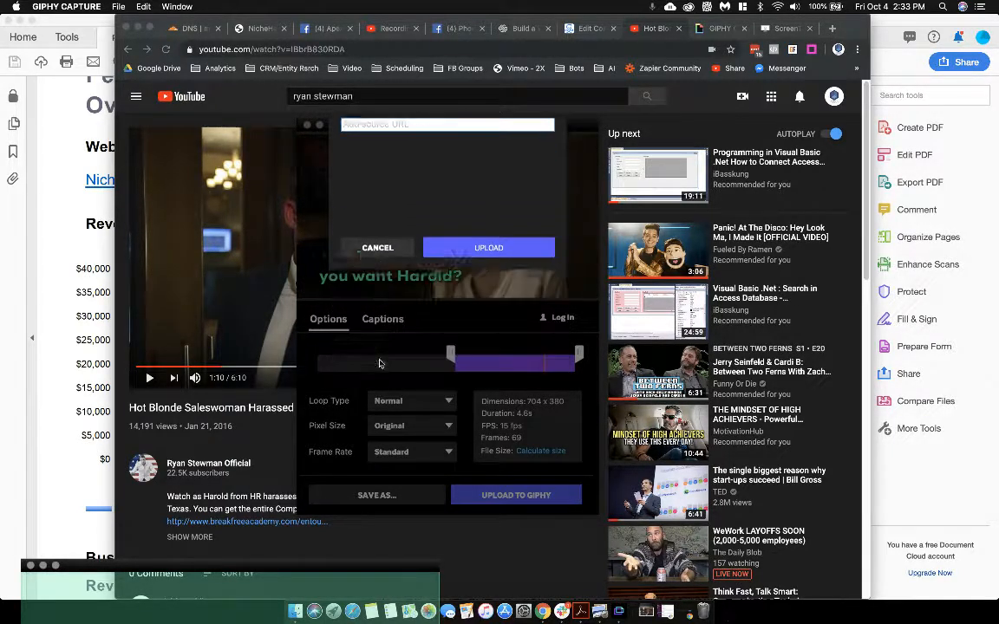
{"action": "left_click", "coordinate": [378, 246]}
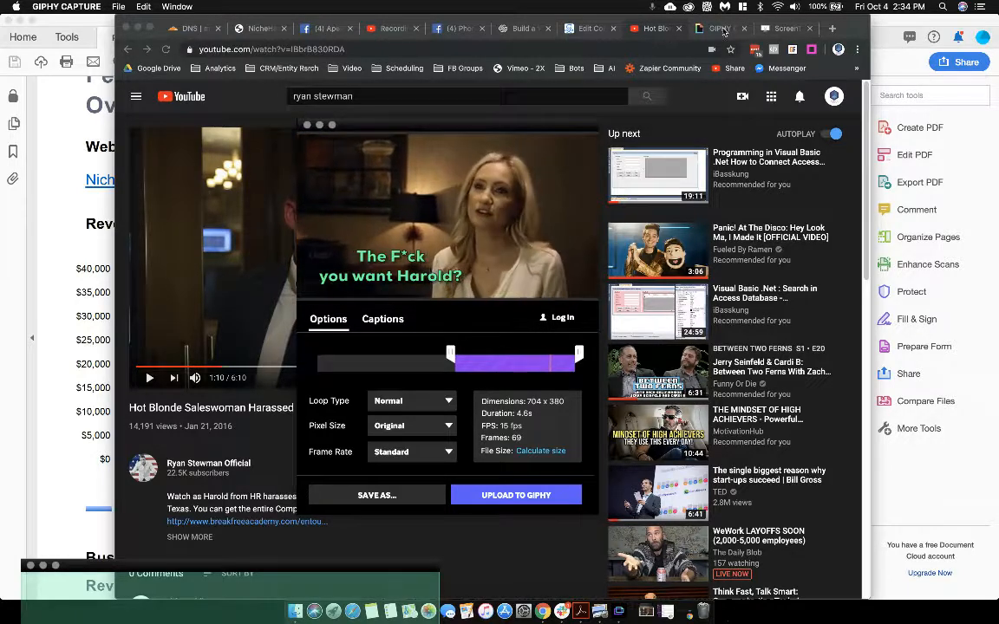
{"action": "left_click", "coordinate": [784, 27]}
{"action": "type", "text": "phone"}
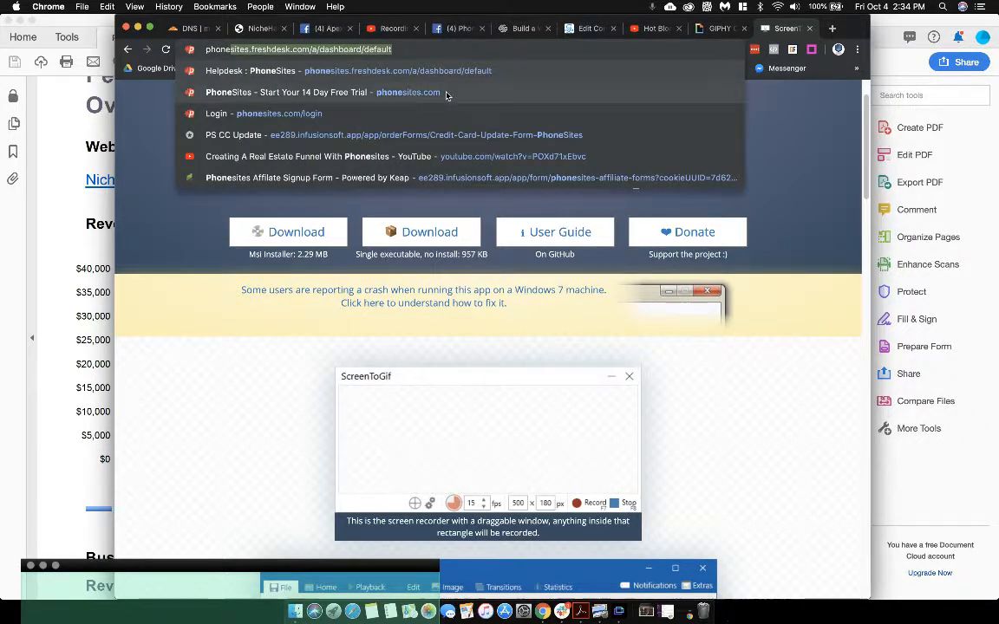
Create a new Home Team Lending page from the Opt-in Squeeze Page Black template
{"action": "left_click", "coordinate": [407, 92]}
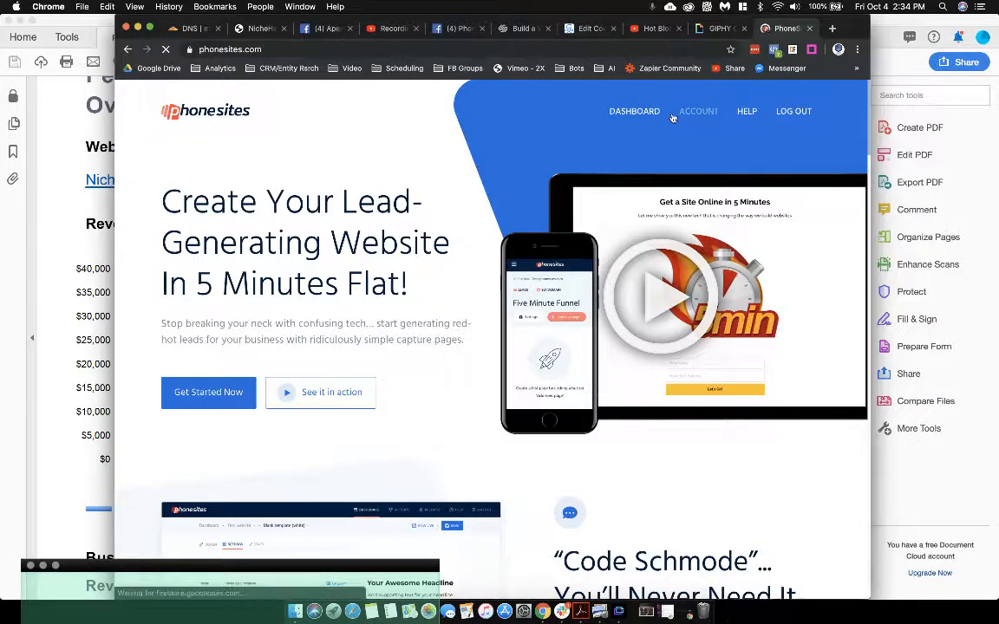
{"action": "left_click", "coordinate": [635, 111]}
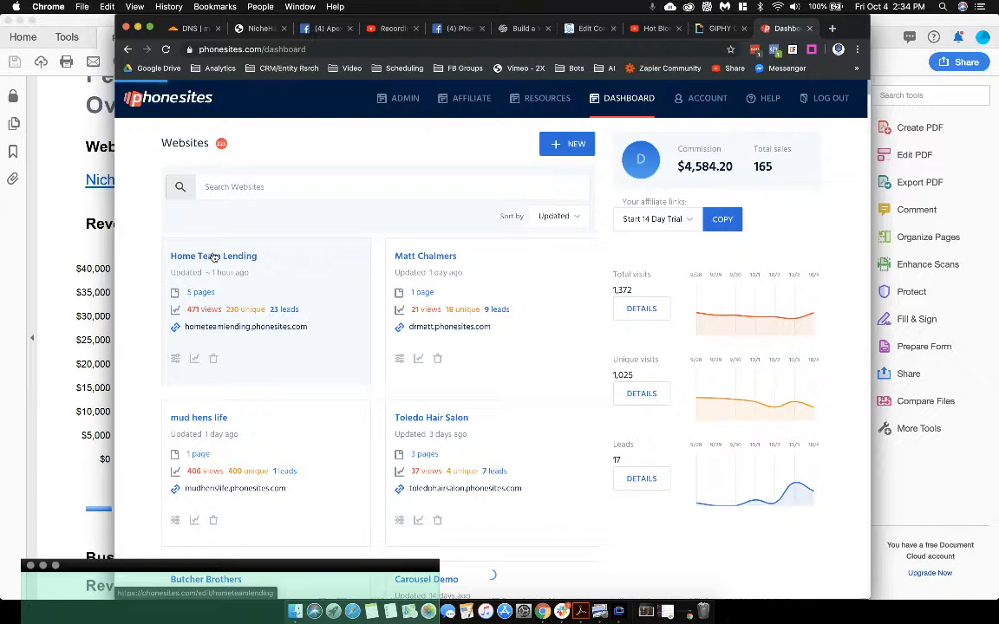
{"action": "left_click", "coordinate": [214, 256]}
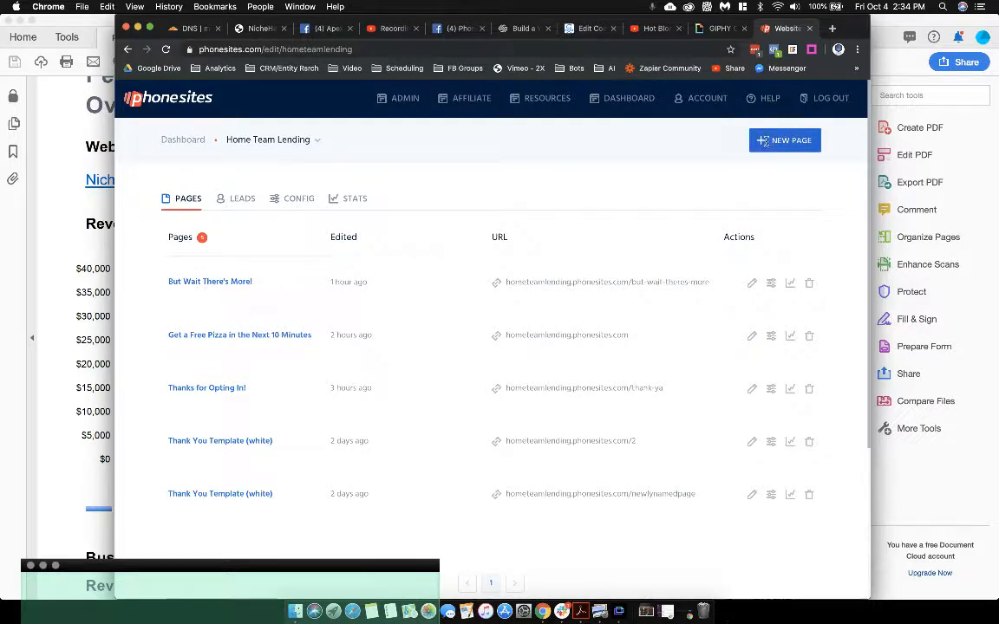
{"action": "left_click", "coordinate": [784, 138]}
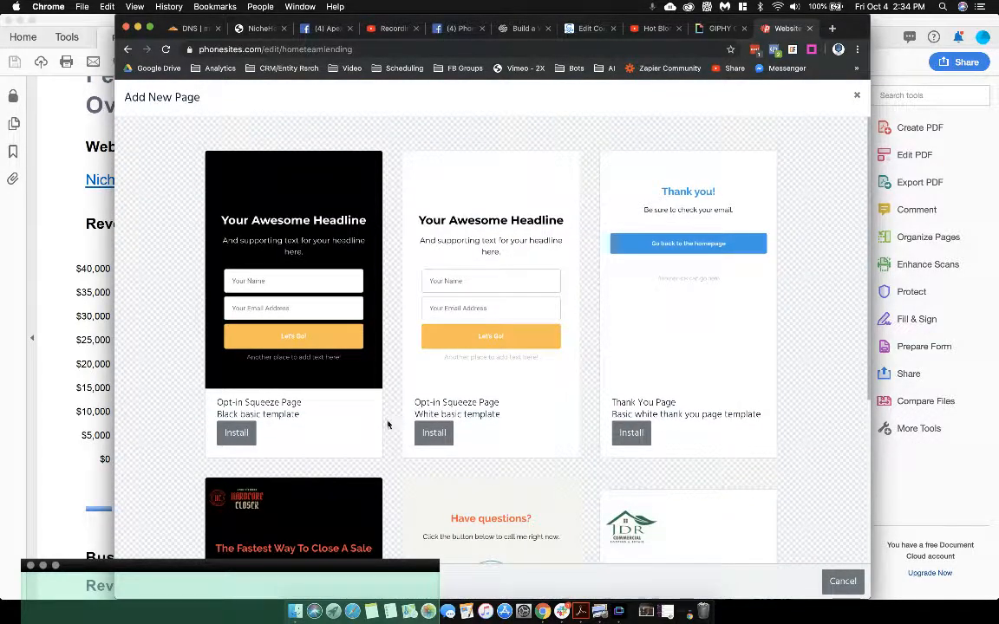
{"action": "left_click", "coordinate": [236, 434]}
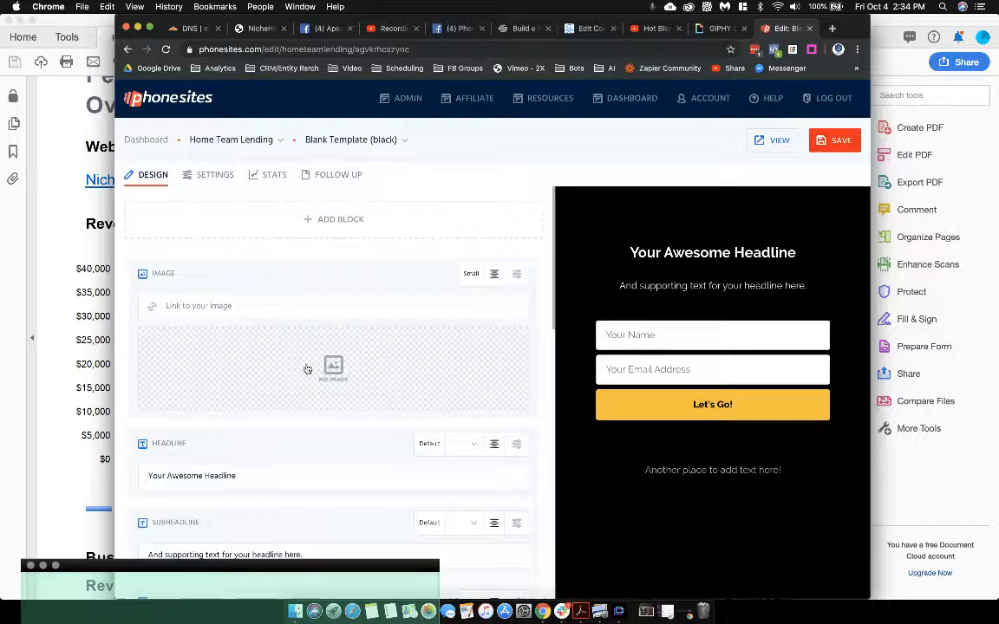
{"action": "mouse_move", "coordinate": [329, 371]}
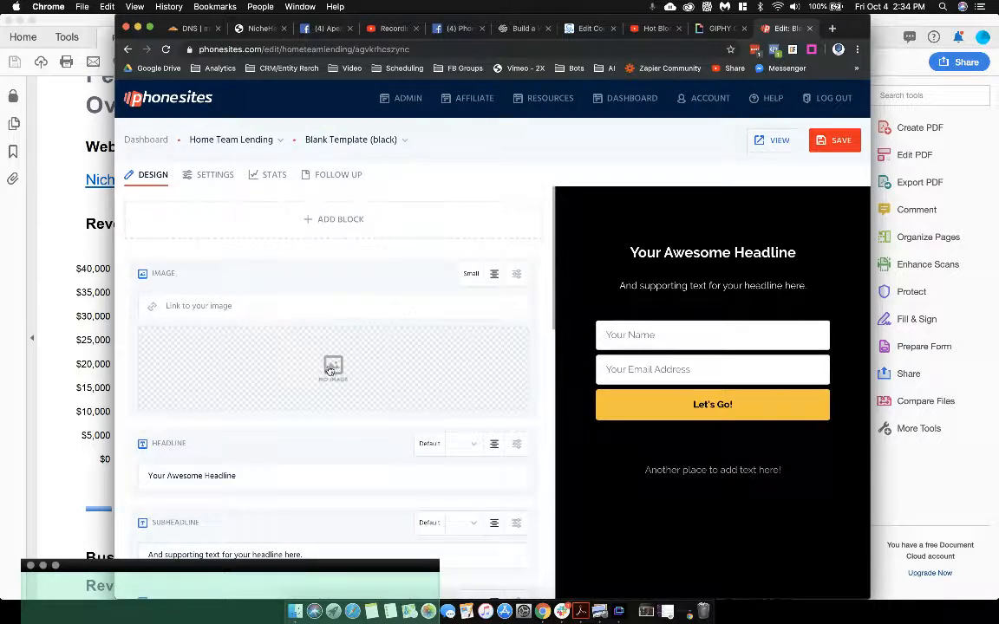
Upload the Harold GIF from Downloads to the image gallery and select it
{"action": "left_click", "coordinate": [333, 368]}
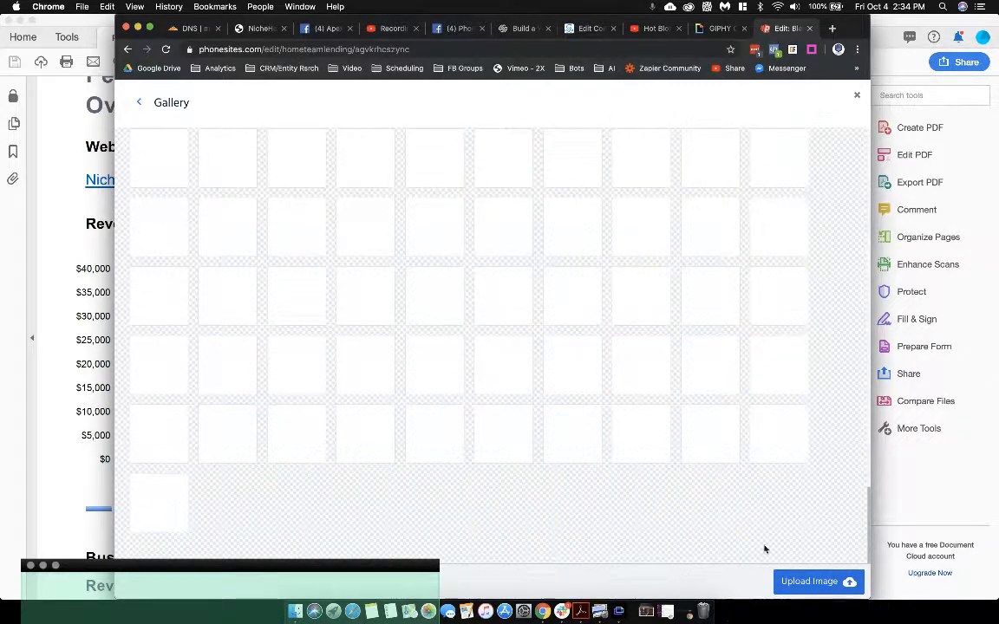
{"action": "left_click", "coordinate": [808, 581]}
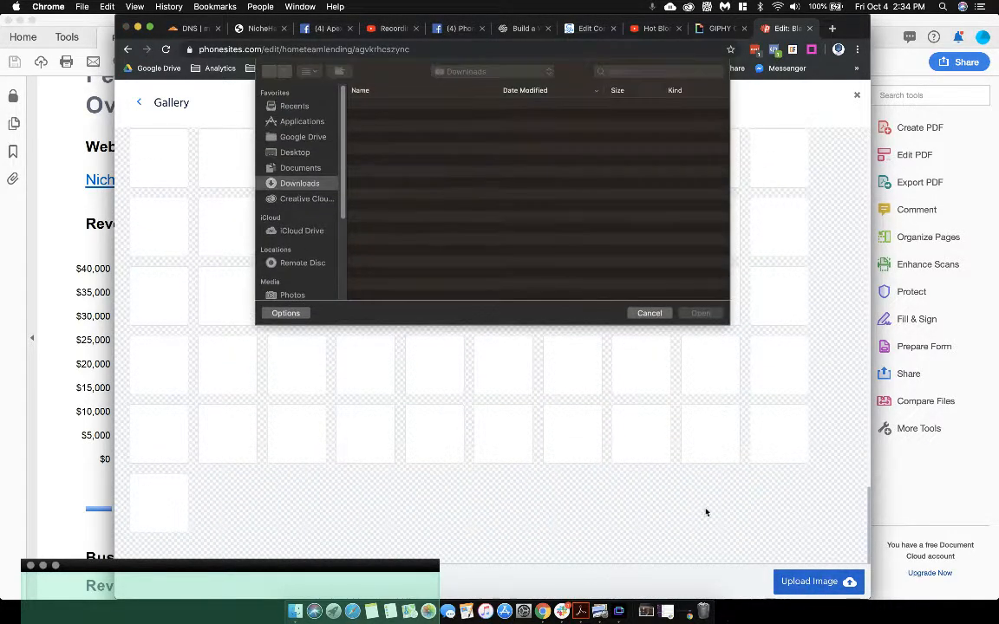
{"action": "left_click", "coordinate": [298, 184]}
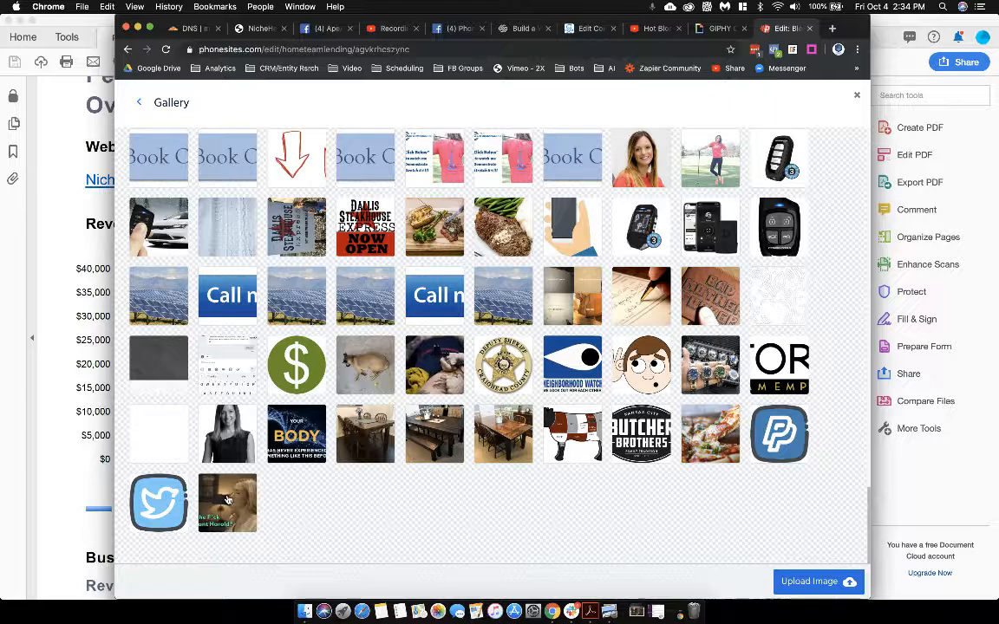
{"action": "left_click", "coordinate": [227, 503]}
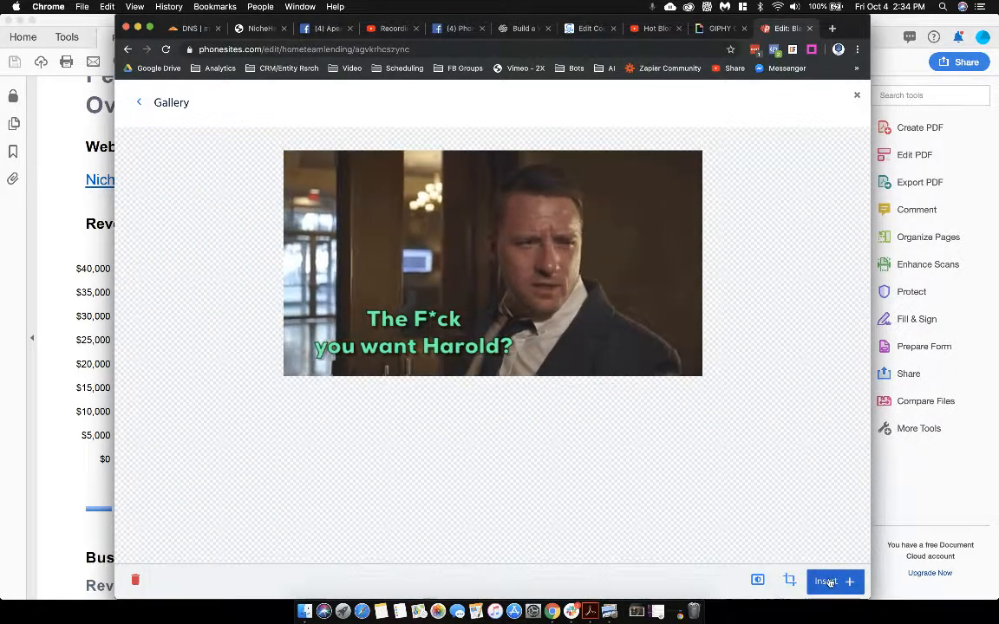
Insert the Harold GIF into the image block and set its size to Large
{"action": "left_click", "coordinate": [825, 581]}
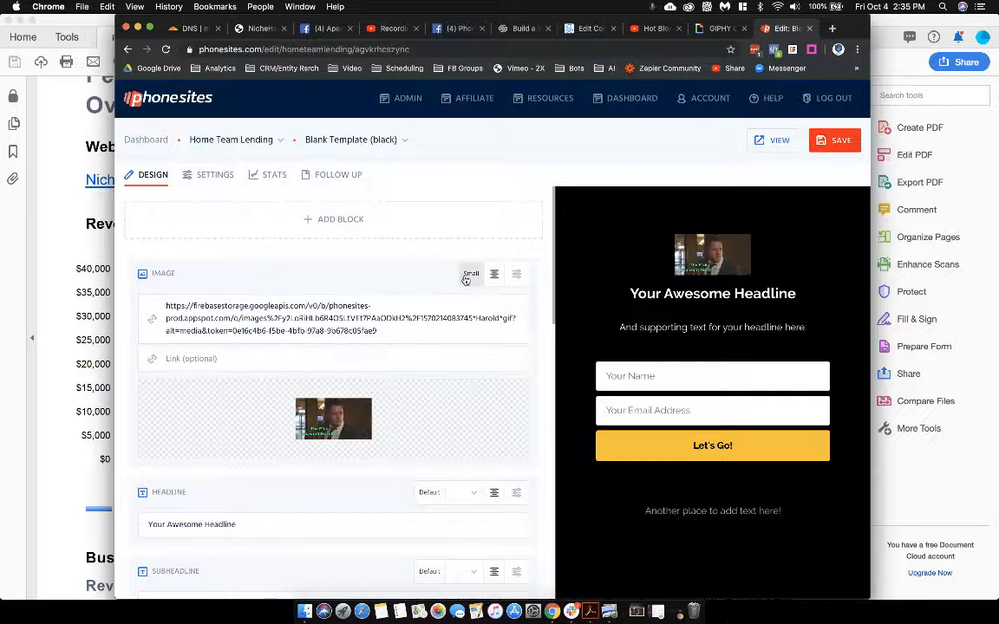
{"action": "left_click", "coordinate": [472, 274]}
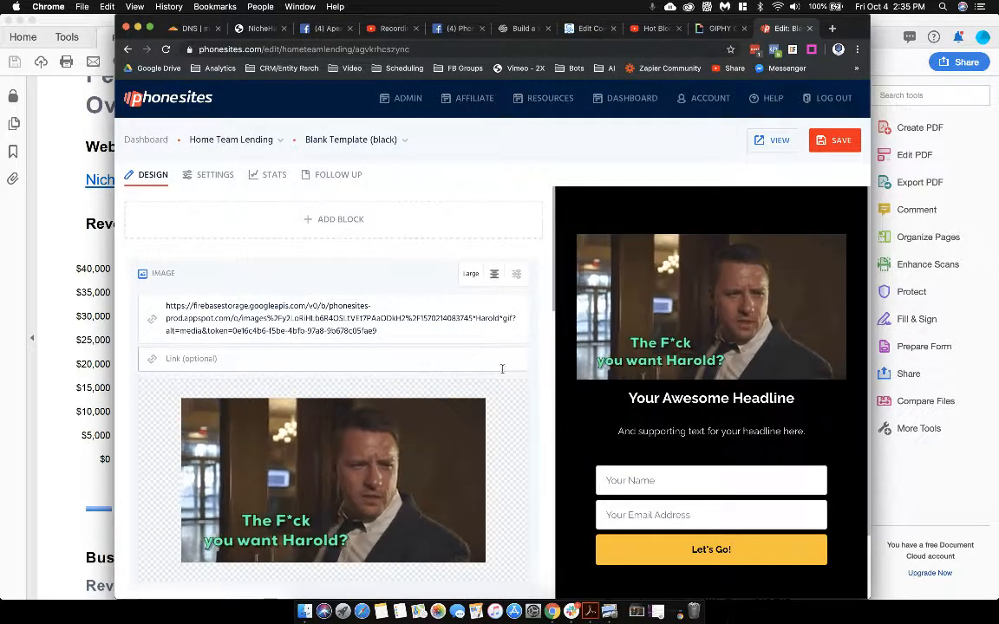
{"action": "left_click", "coordinate": [834, 138]}
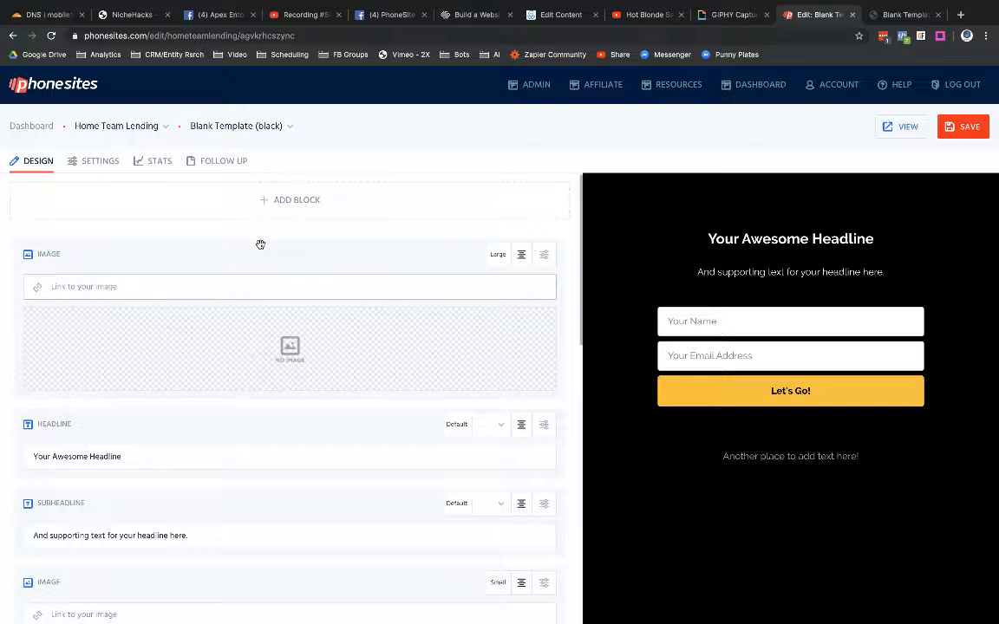
Set the Harold GIF as the page-wide background image in Settings and save the page
{"action": "left_click", "coordinate": [101, 159]}
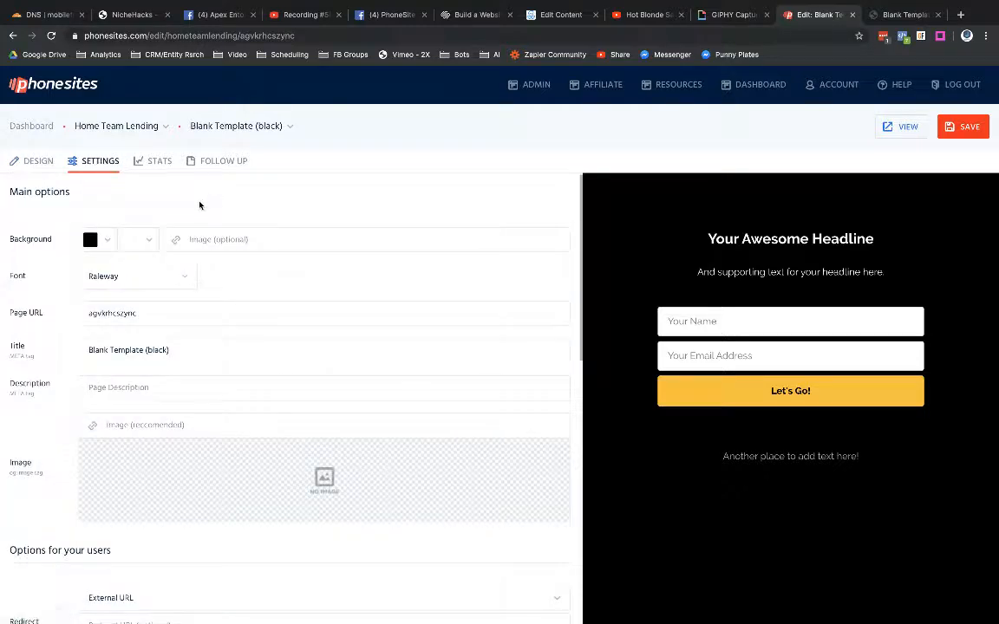
{"action": "mouse_move", "coordinate": [196, 222]}
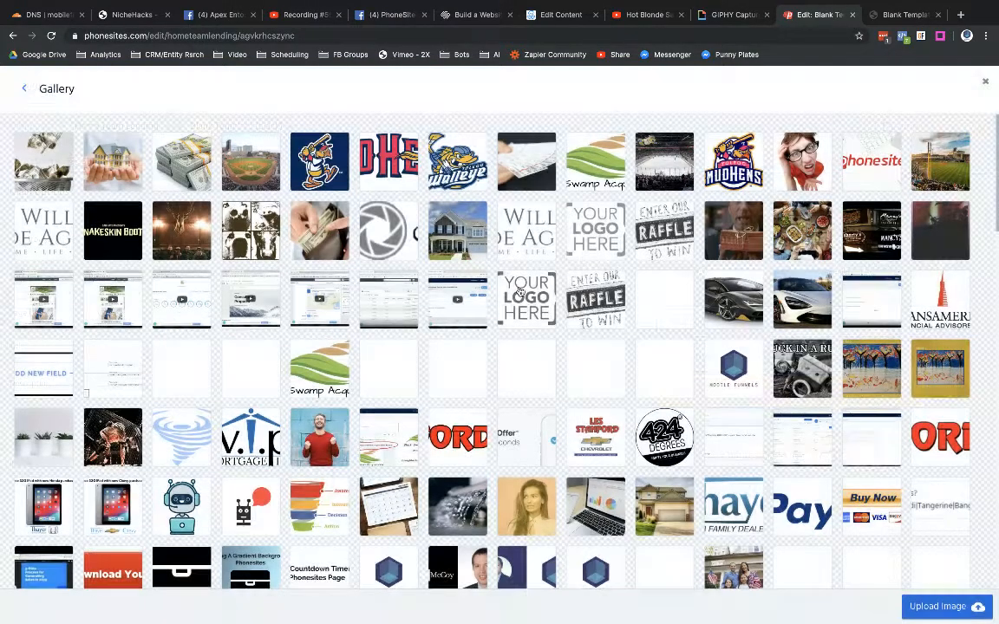
{"action": "scroll", "scroll_direction": "down", "scroll_amount": 3}
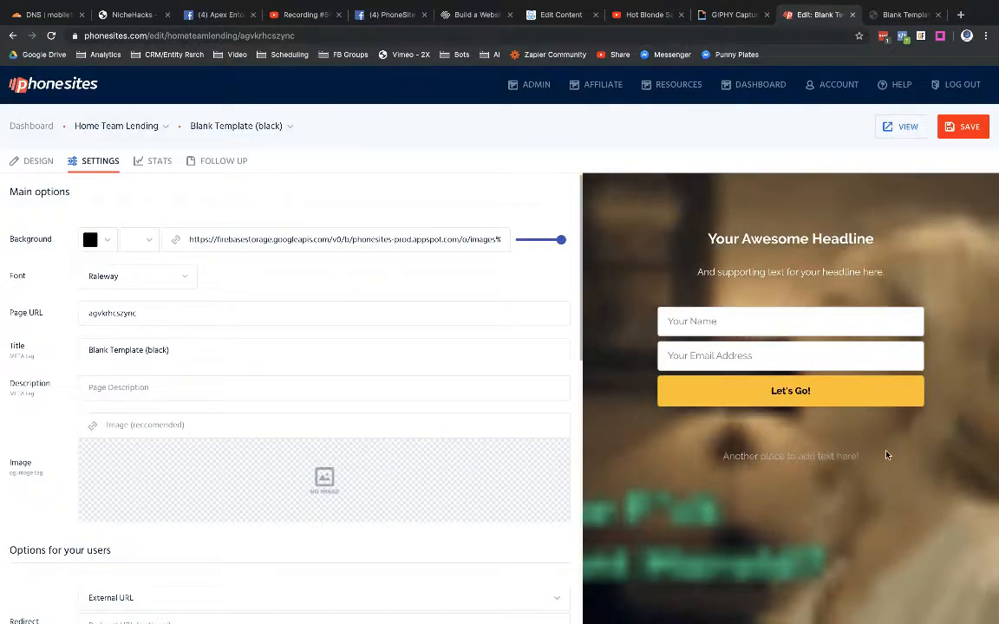
{"action": "left_click", "coordinate": [962, 127]}
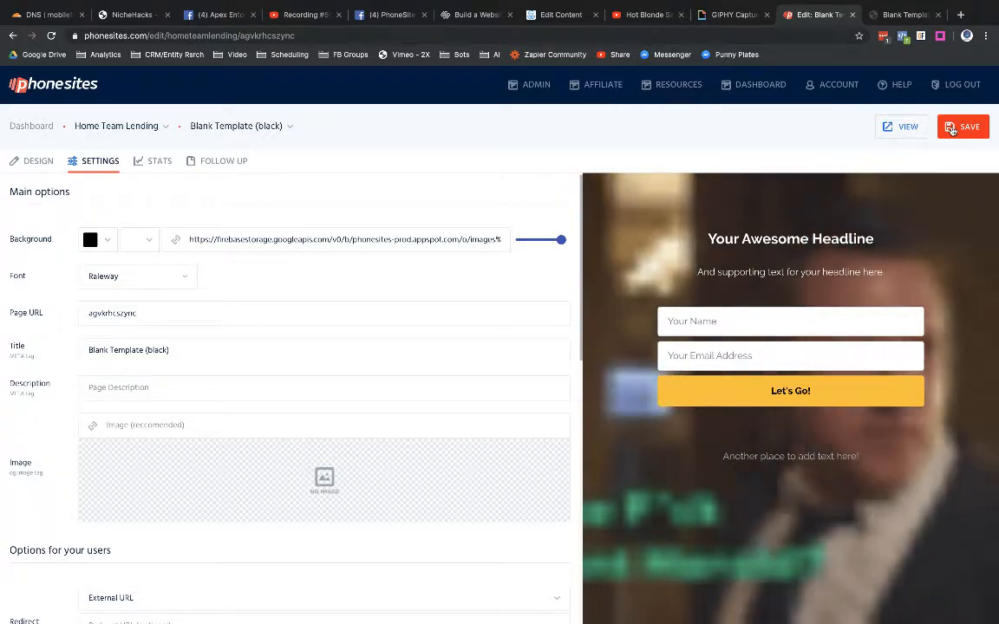
{"action": "left_click", "coordinate": [962, 126]}
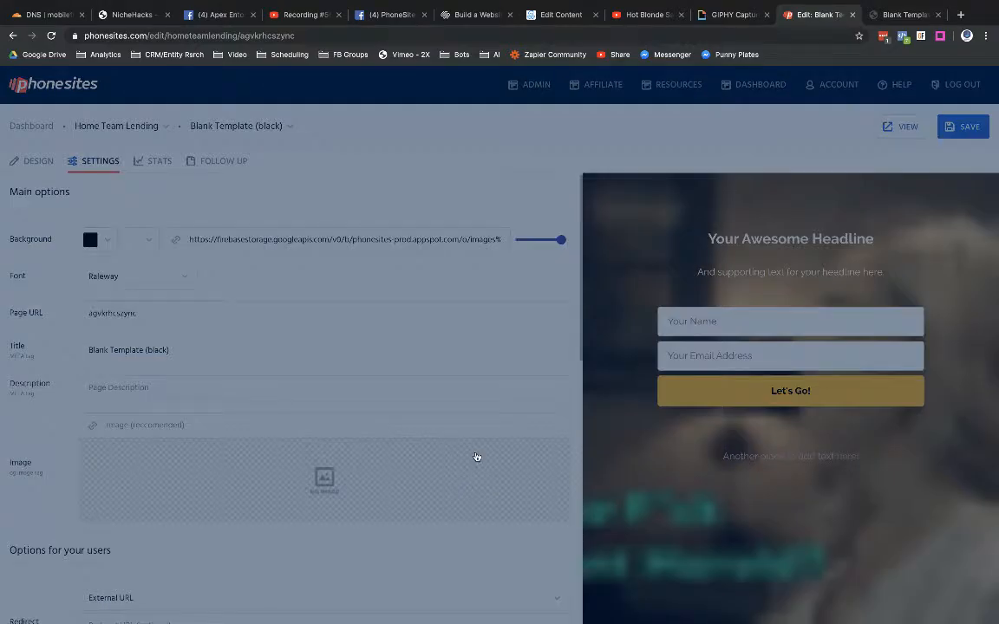
Swap the background image for the tattoo photo from the gallery and save the page
{"action": "left_click", "coordinate": [322, 479]}
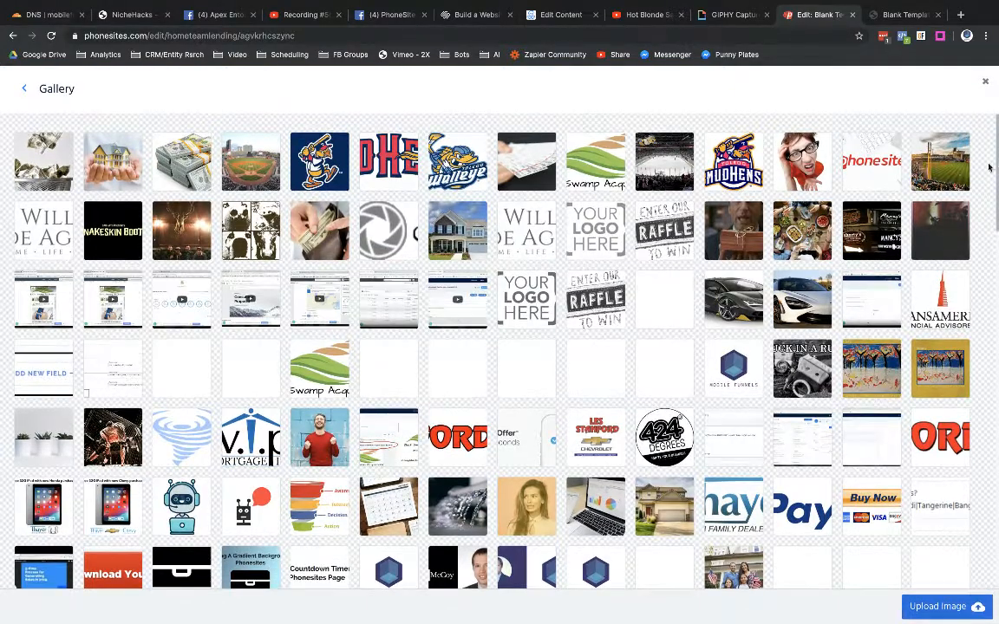
{"action": "scroll", "scroll_direction": "down", "scroll_amount": 3}
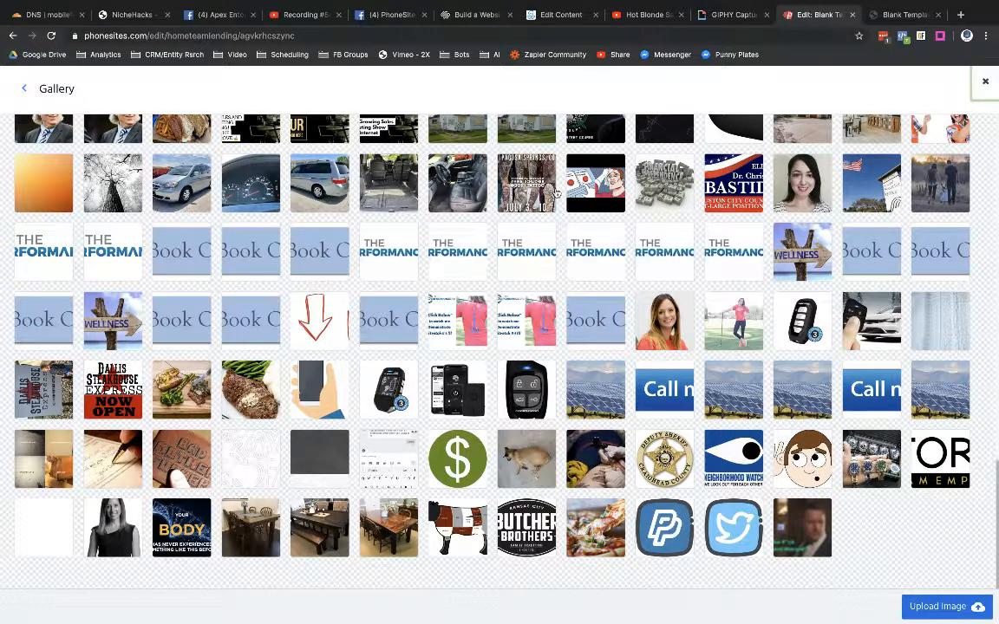
{"action": "left_click", "coordinate": [985, 81]}
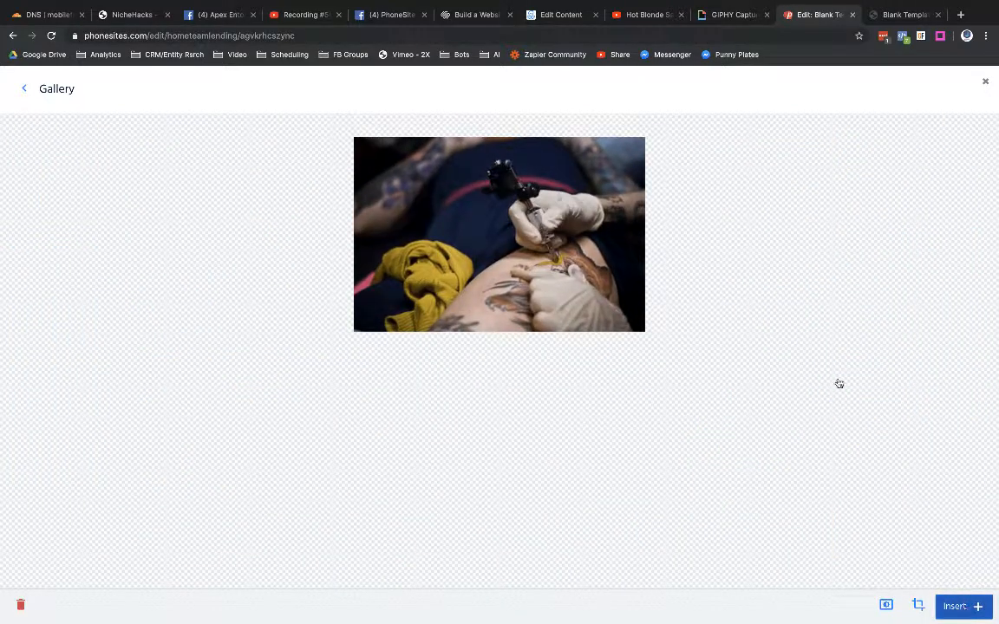
{"action": "left_click", "coordinate": [985, 81]}
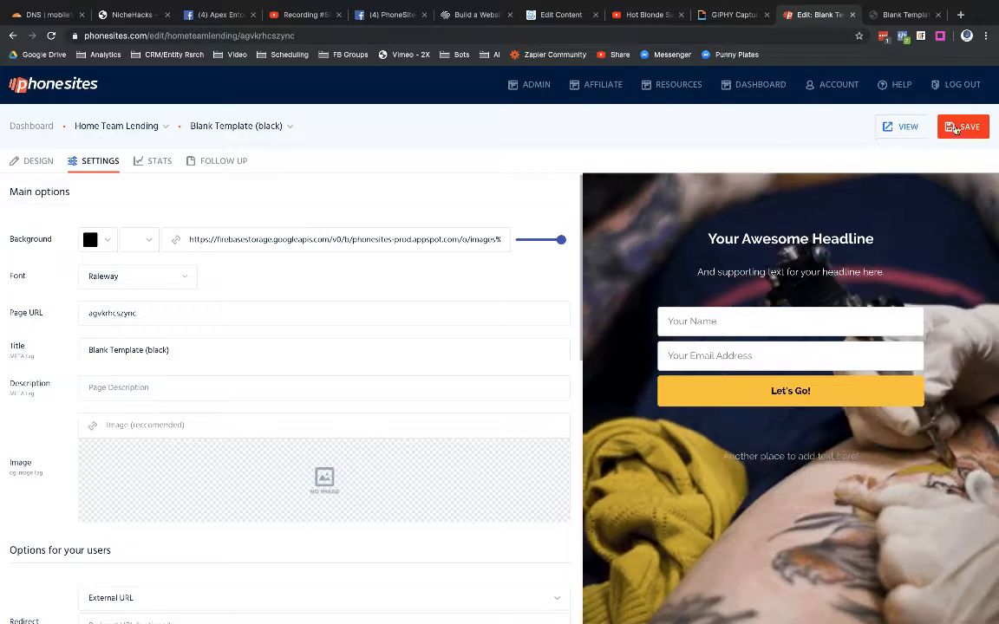
{"action": "left_click", "coordinate": [963, 127]}
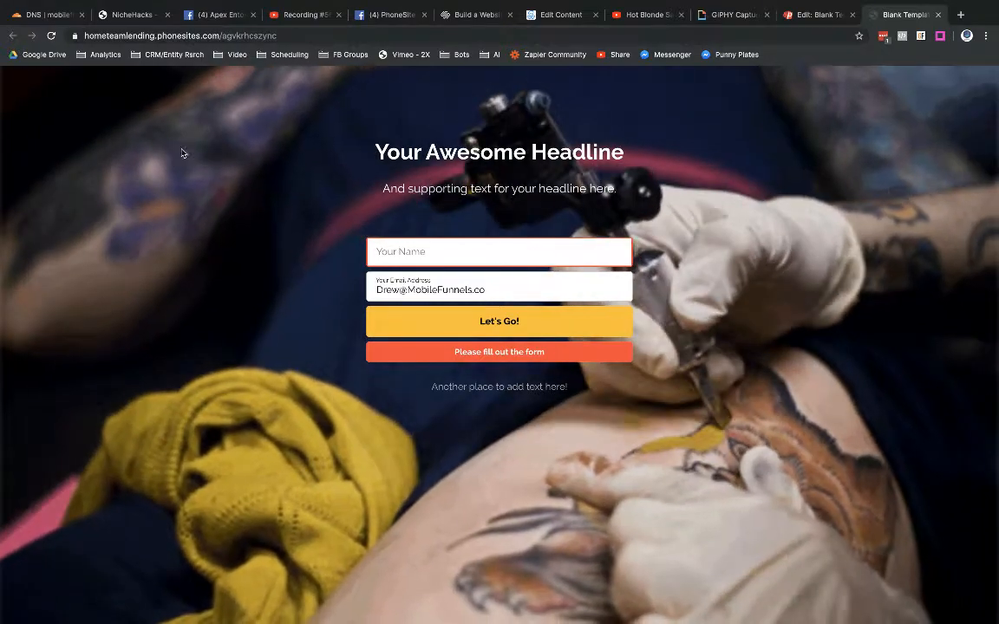
{"action": "mouse_move", "coordinate": [263, 211]}
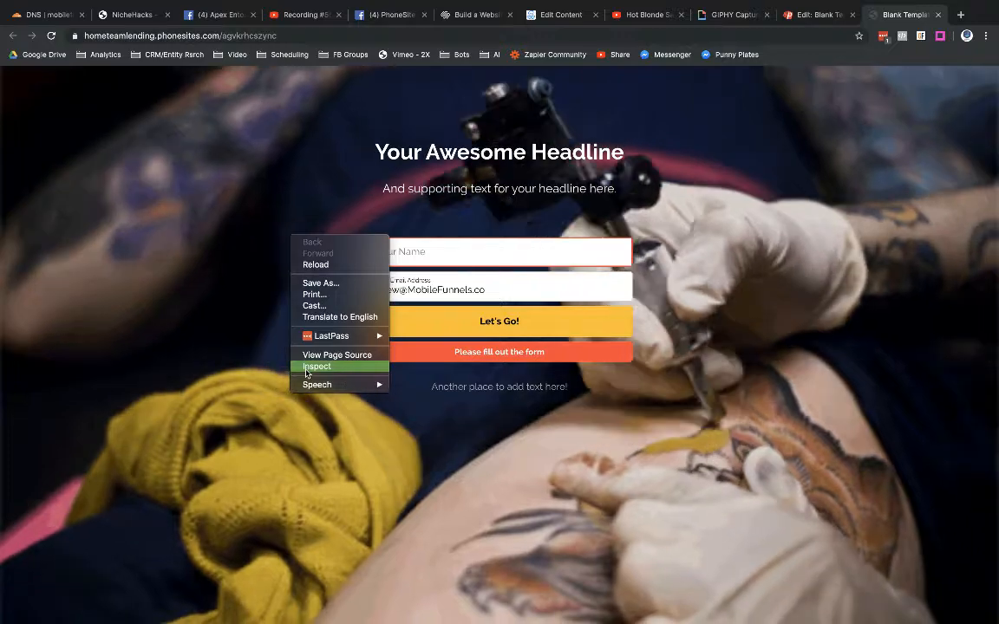
Inspect the live landing page to bring up Chrome's developer tools
{"action": "left_click", "coordinate": [309, 372]}
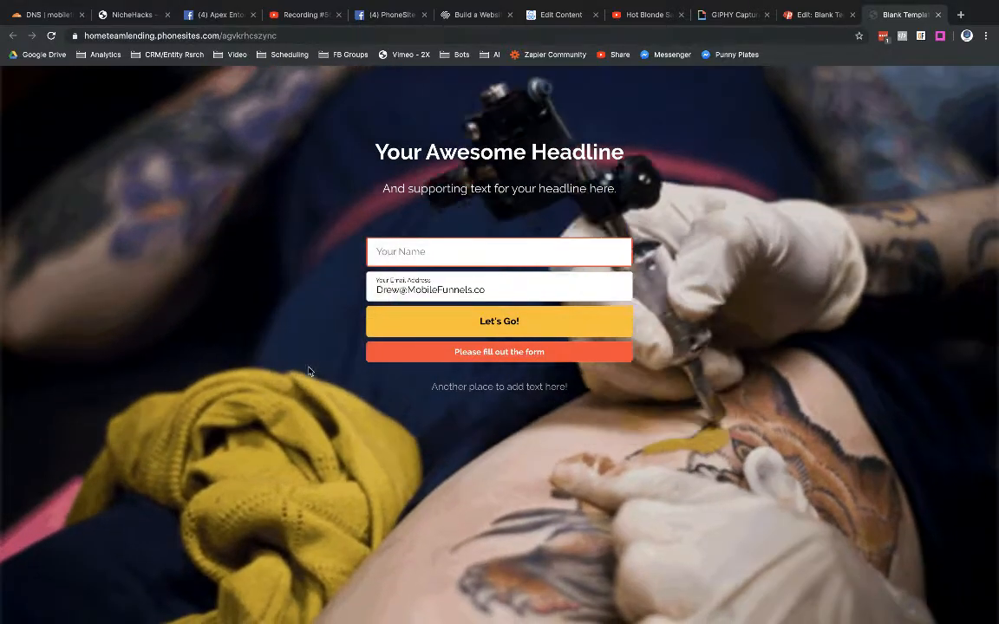
Preview the page in device mode as a Pixel 2 XL and then an iPad Pro
{"action": "key", "text": "F12"}
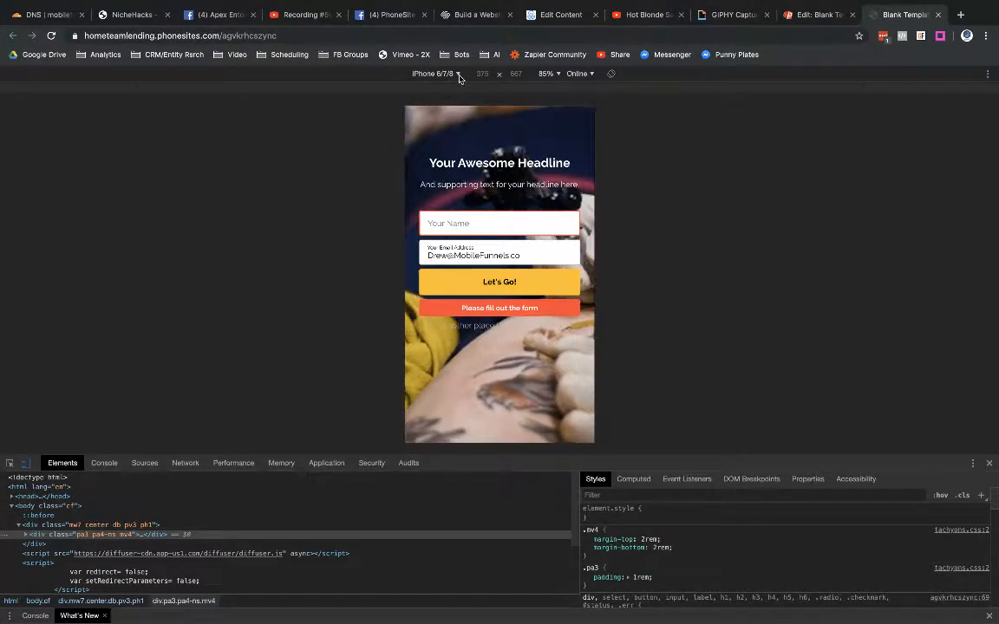
{"action": "left_click", "coordinate": [437, 73]}
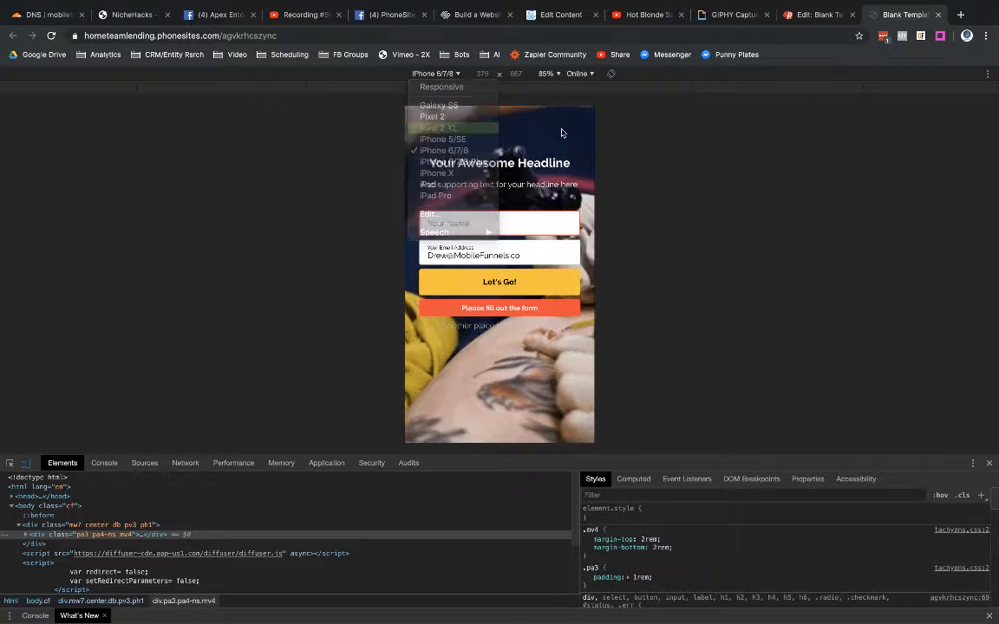
{"action": "left_click", "coordinate": [437, 128]}
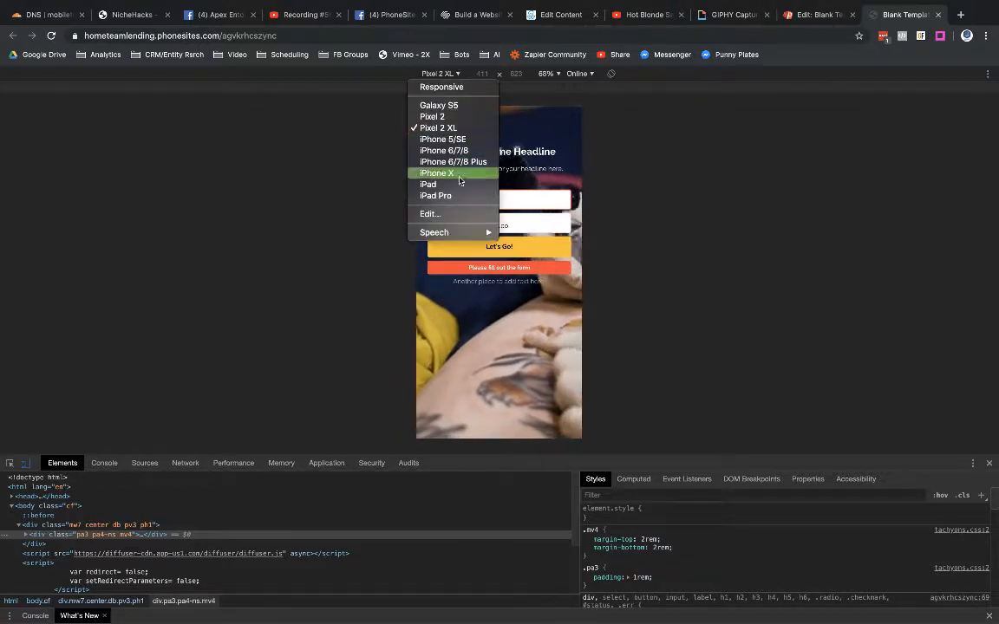
{"action": "left_click", "coordinate": [436, 194]}
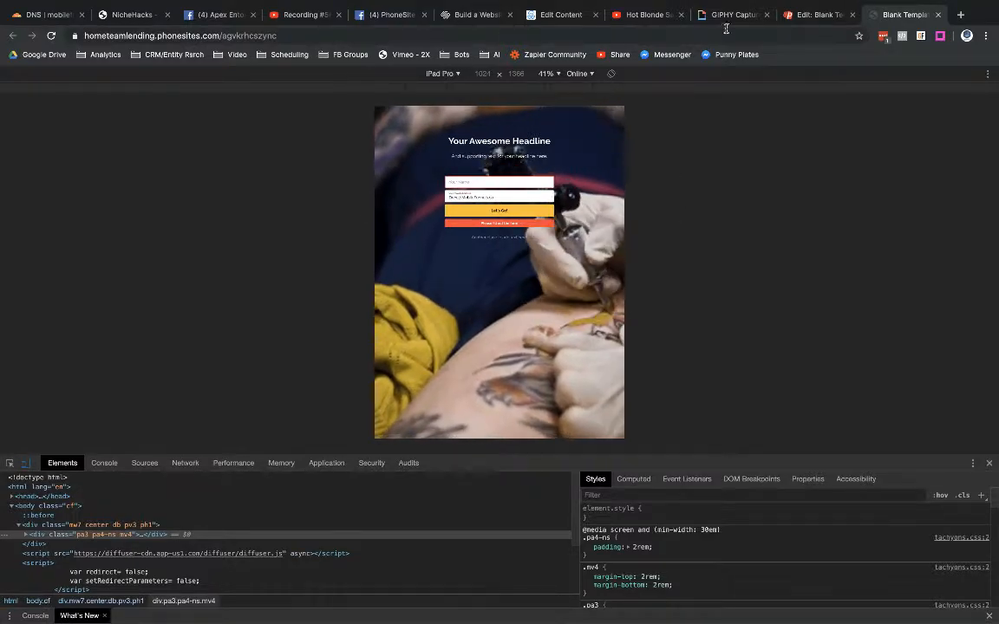
Switch back to the GIPHY Capture browser tab
{"action": "left_click", "coordinate": [732, 14]}
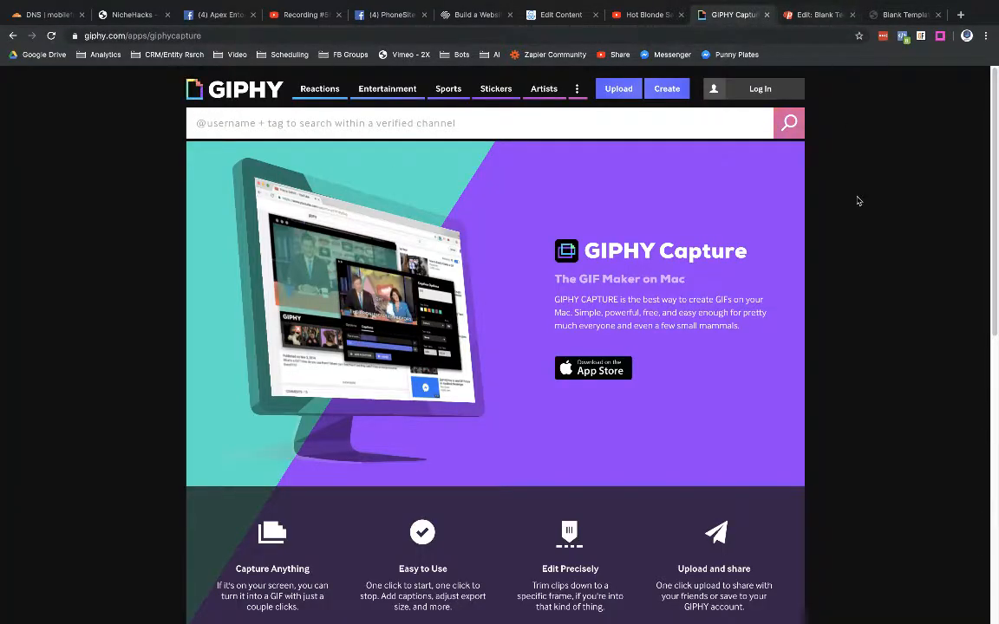